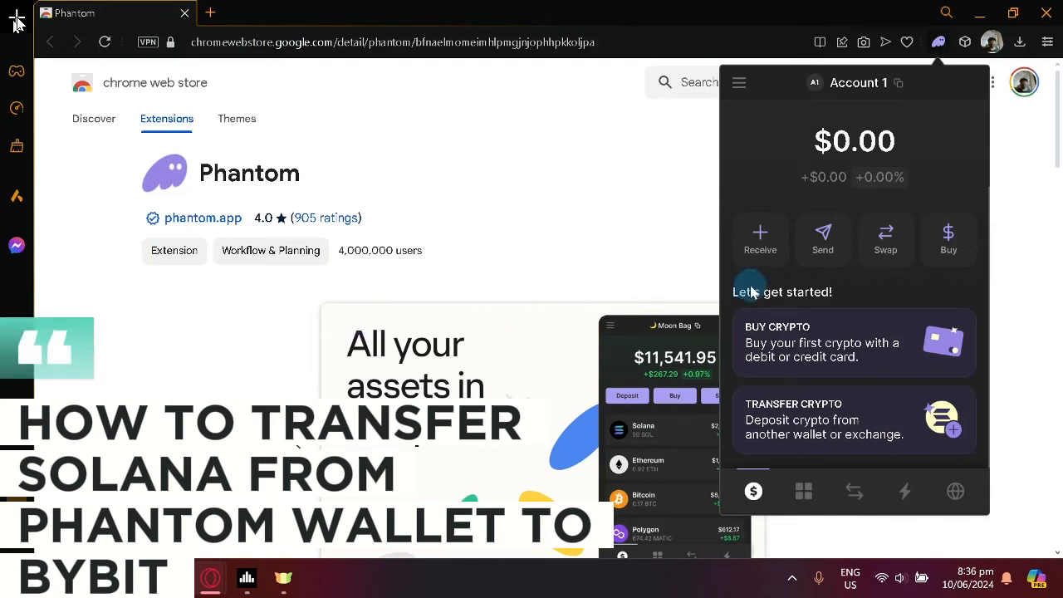
pyautogui.moveTo(634, 301)
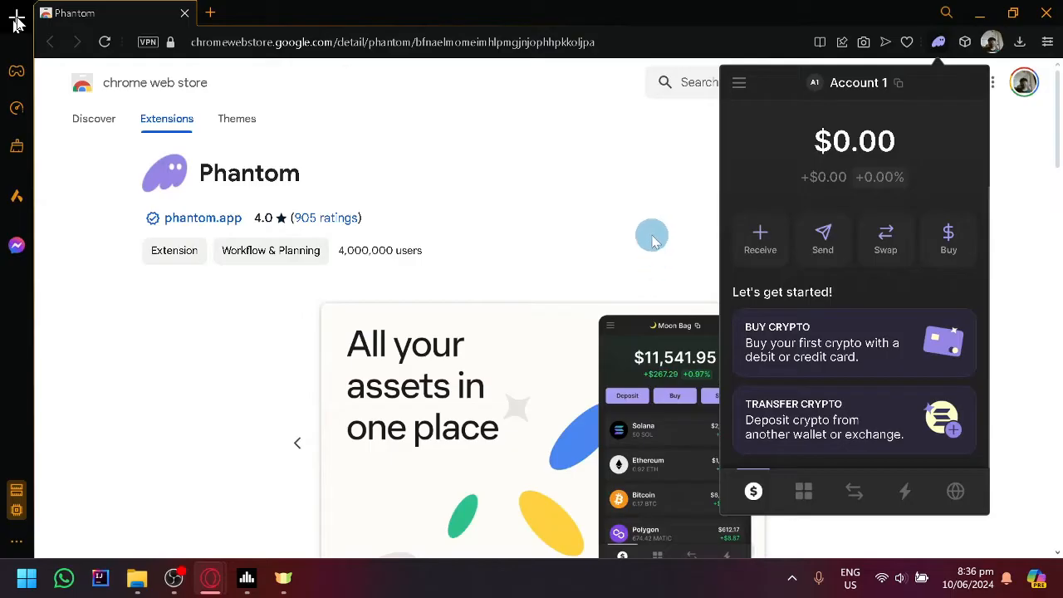
pyautogui.moveTo(917, 238)
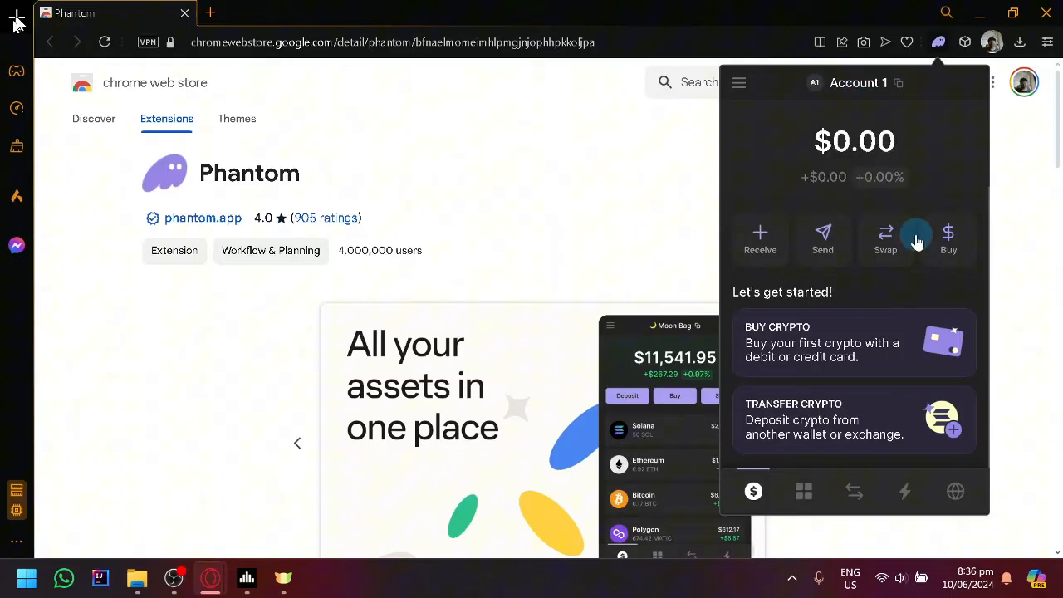
pyautogui.moveTo(856, 287)
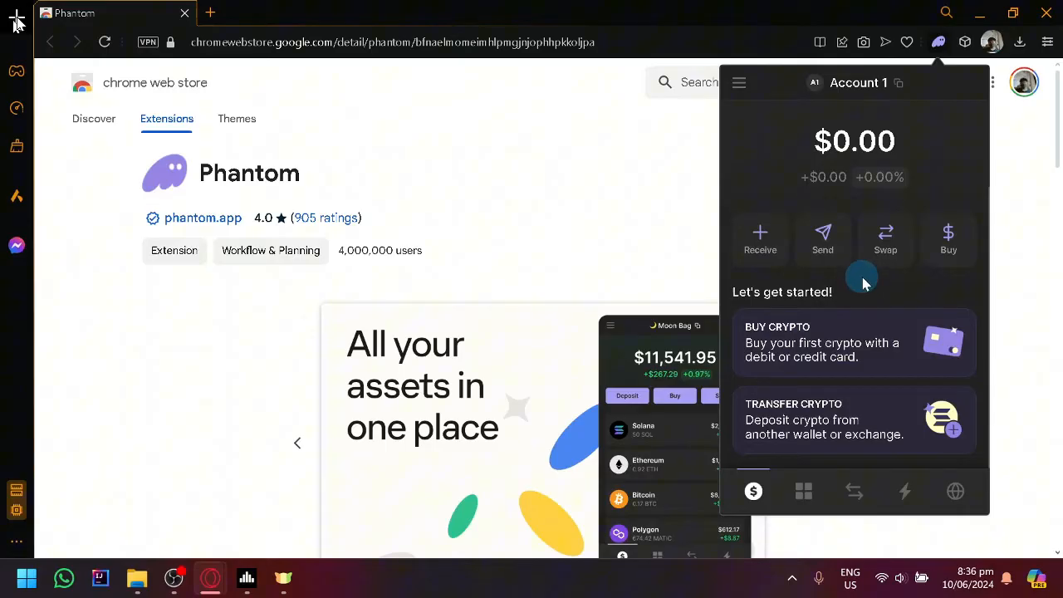
pyautogui.moveTo(859, 236)
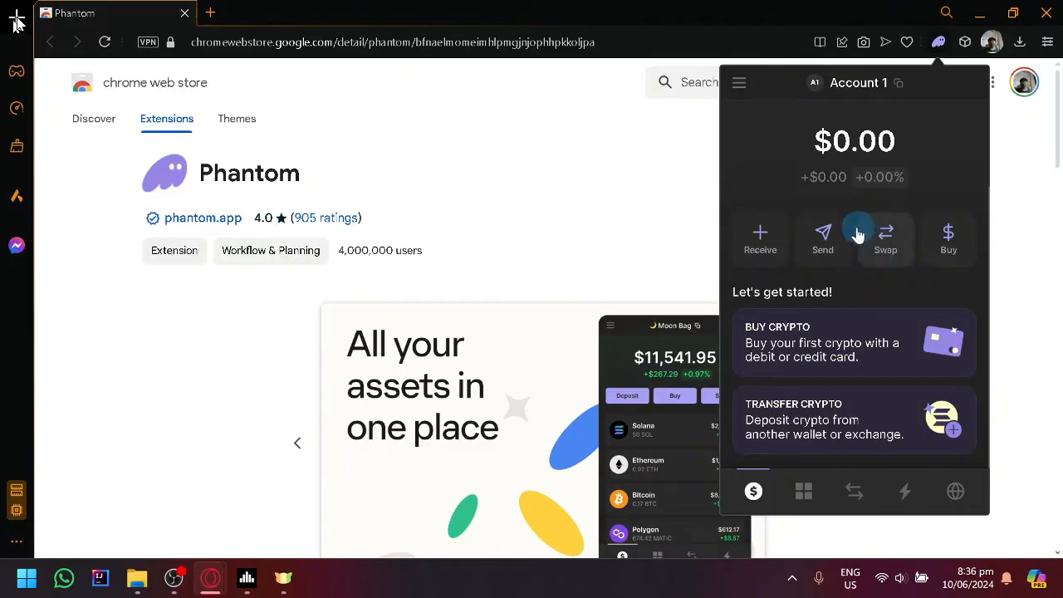
pyautogui.moveTo(822, 236)
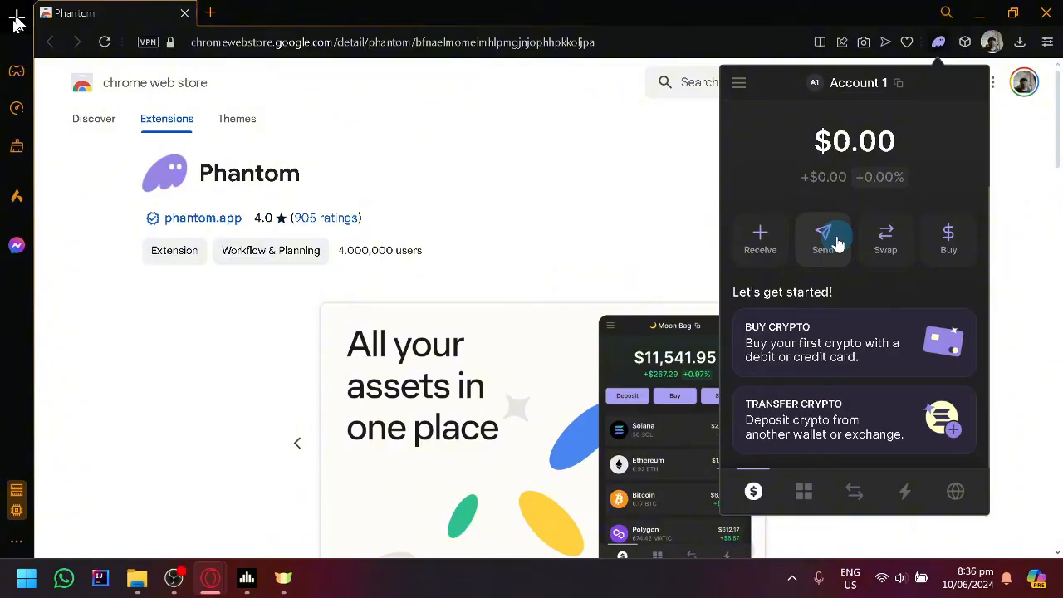
# Choose Solana from the send asset list to open the Send SOL form
pyautogui.click(824, 239)
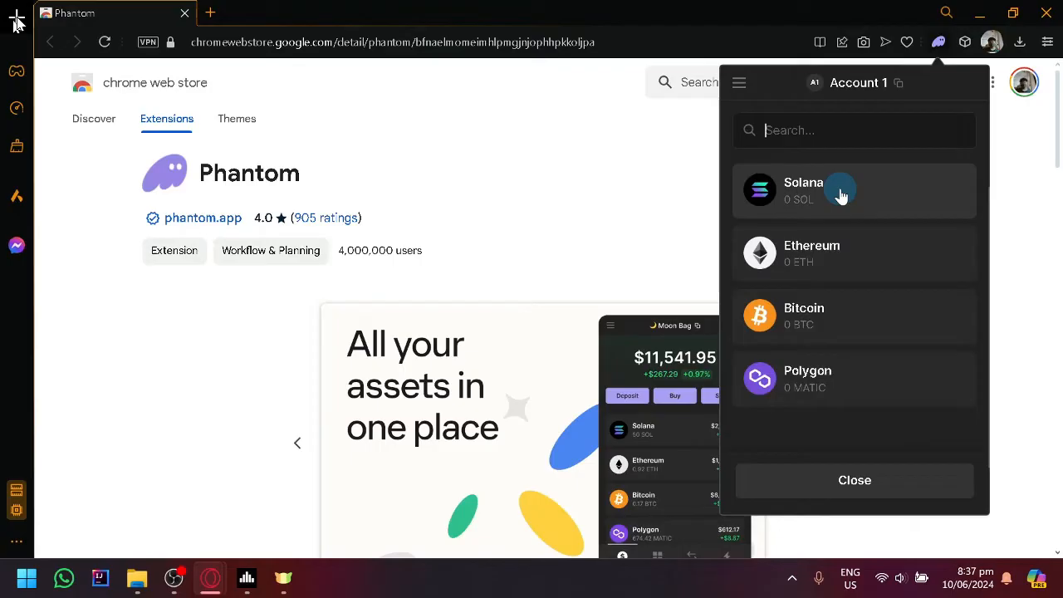
pyautogui.moveTo(790, 220)
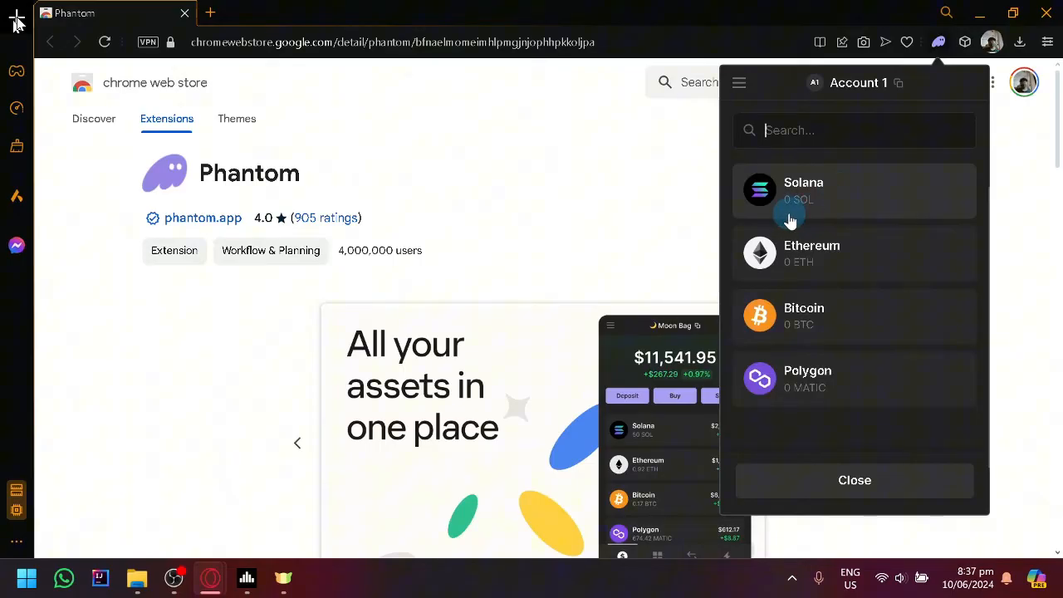
pyautogui.moveTo(822, 191)
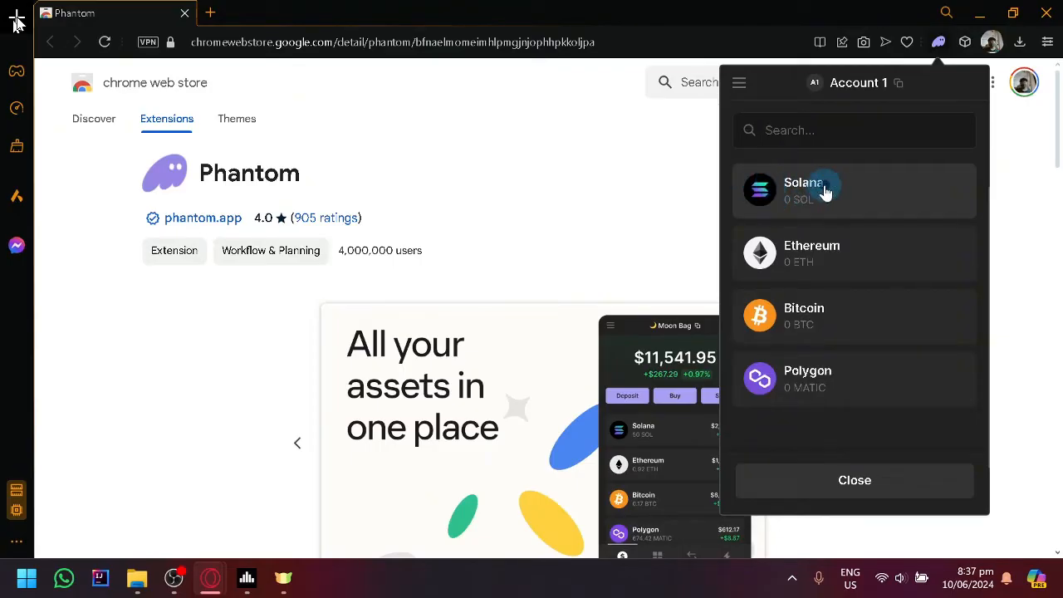
pyautogui.click(831, 190)
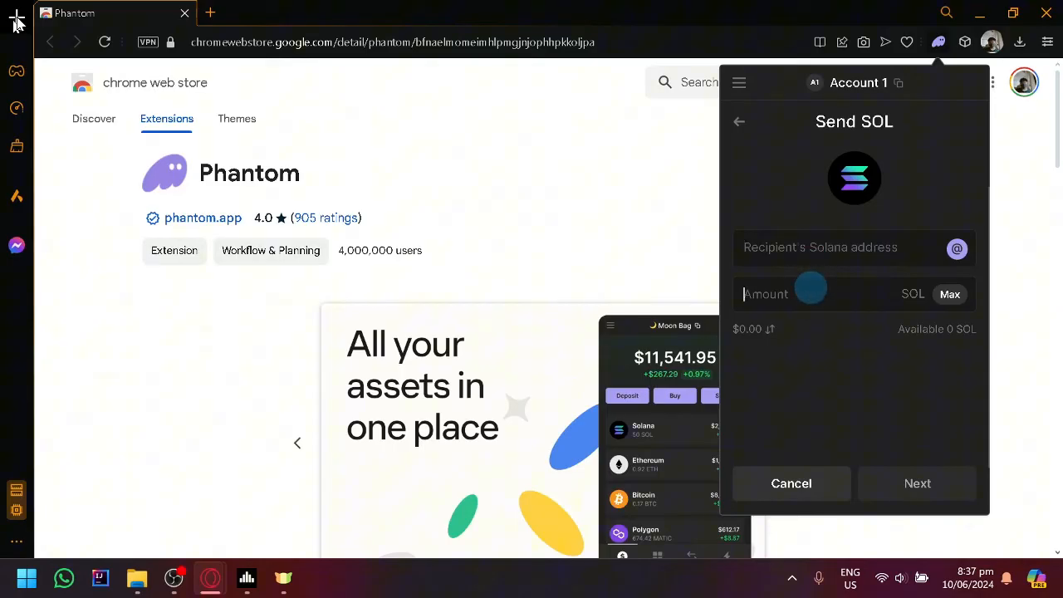
# Enter 10 as the SOL amount on the Send SOL form
pyautogui.write('10')
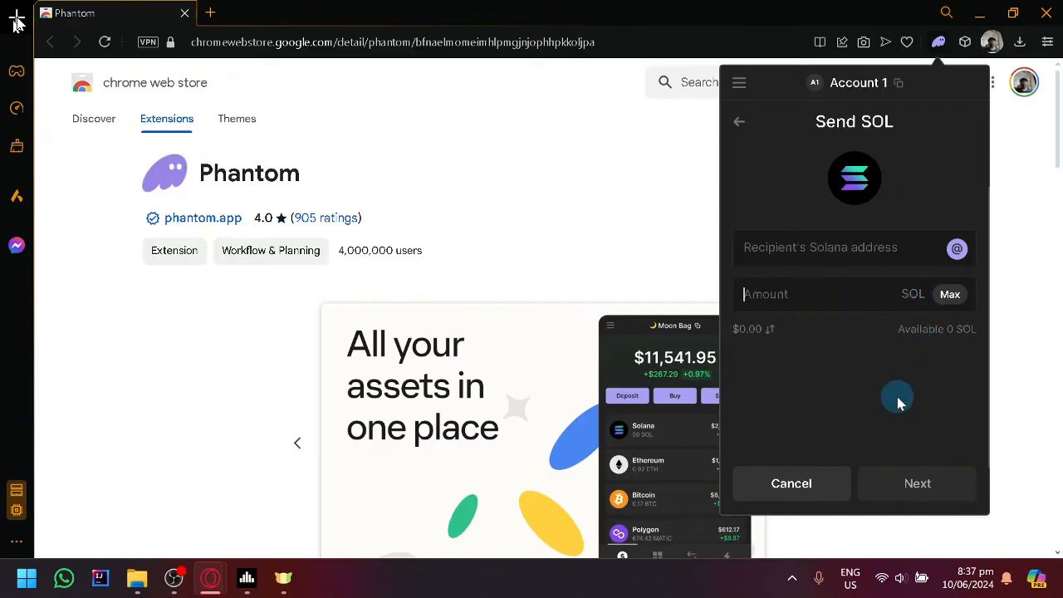
pyautogui.moveTo(890, 325)
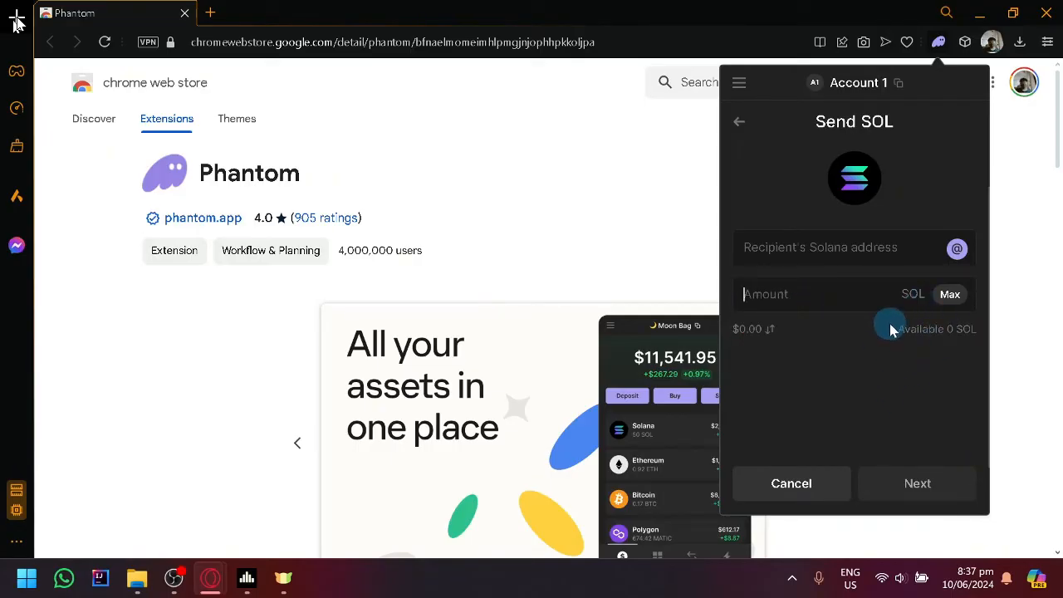
pyautogui.moveTo(884, 334)
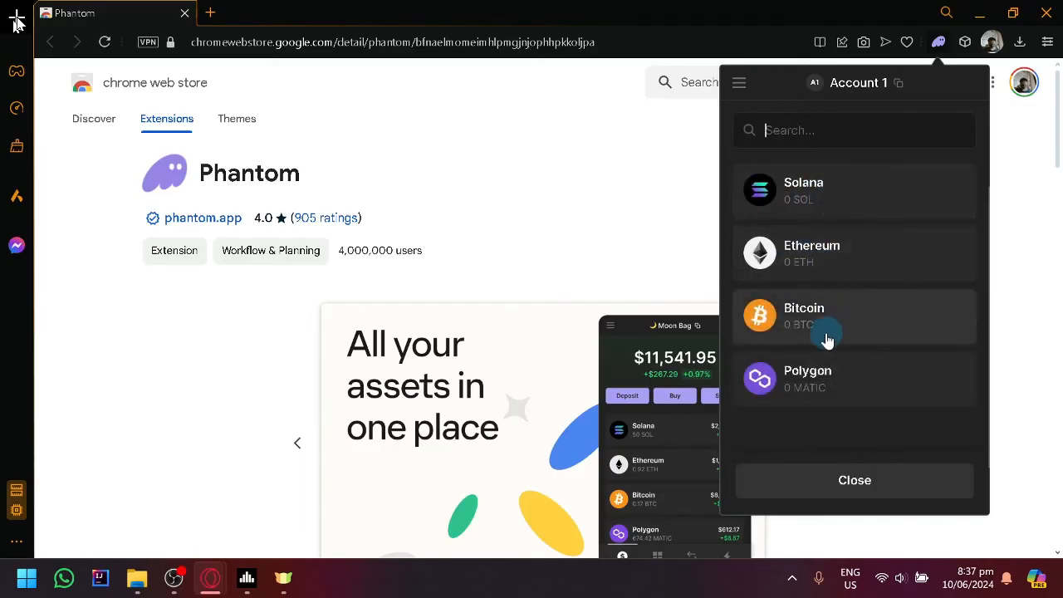
pyautogui.moveTo(862, 256)
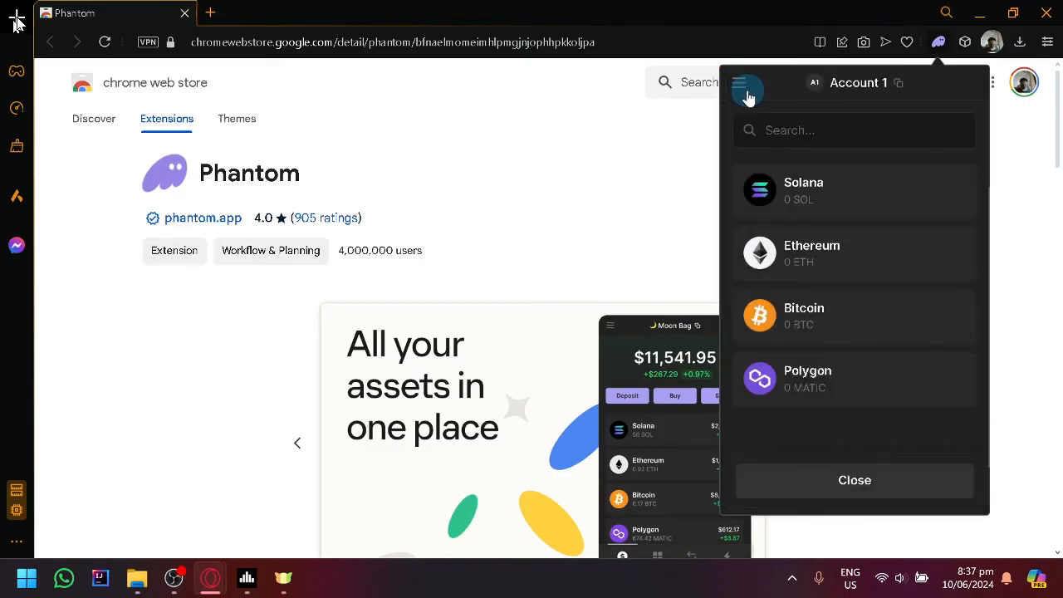
pyautogui.moveTo(606, 349)
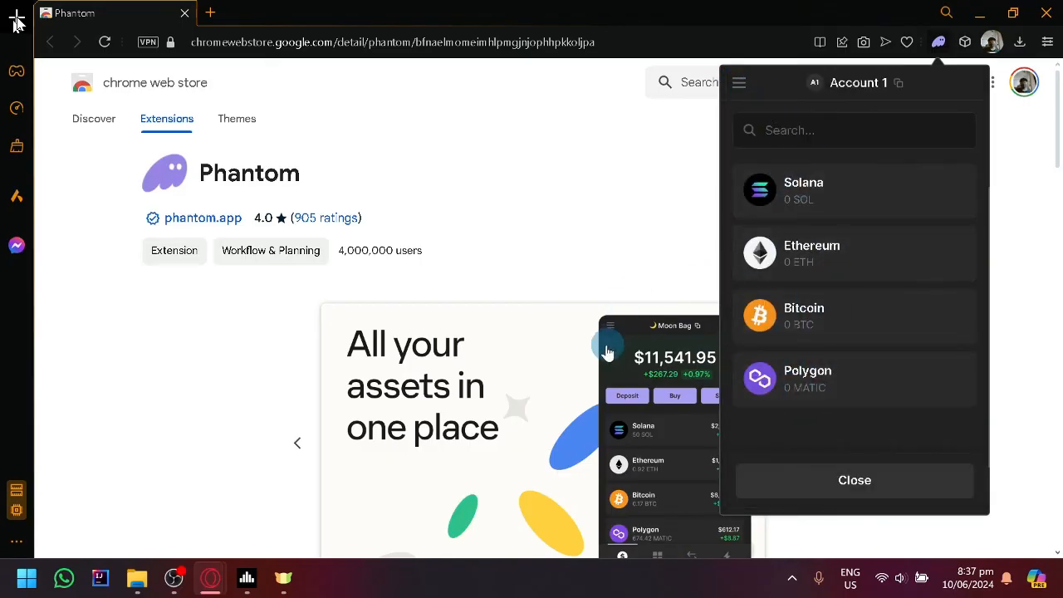